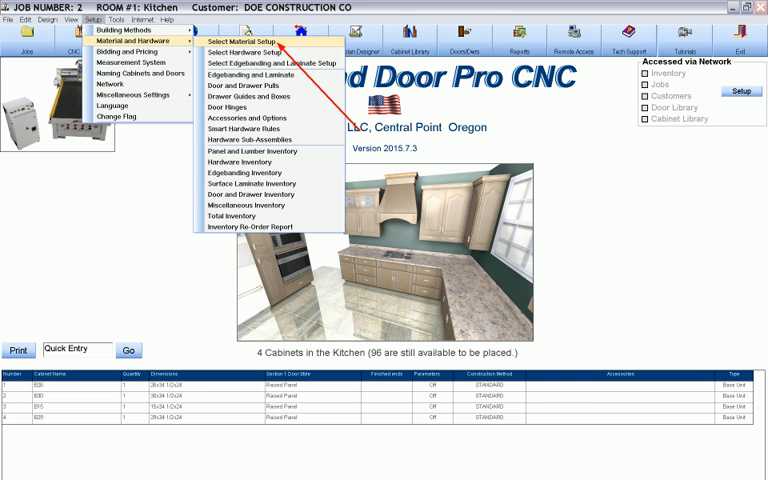
Review the maple material setup, confirming door stiles, rails and panels use 3/4 MAPLE lumber
click(235, 40)
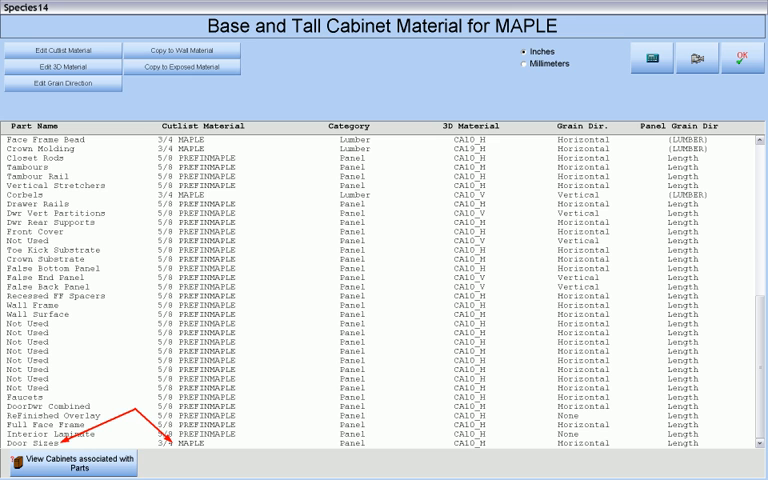
scroll(down, 3)
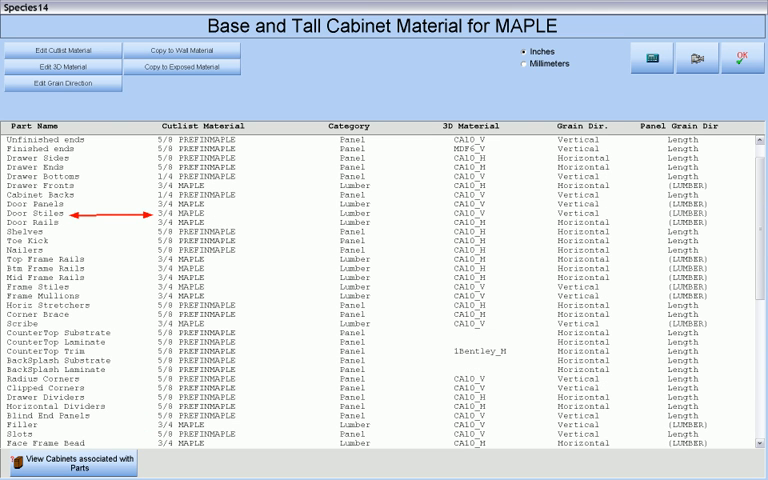
scroll(down, 3)
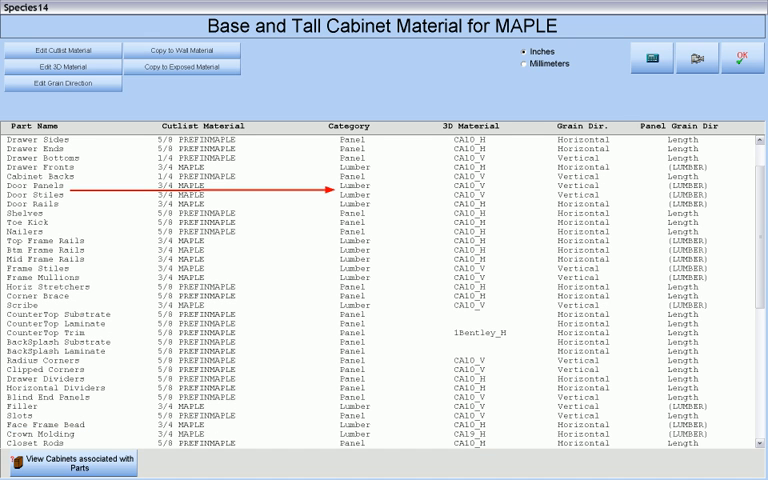
scroll(down, 3)
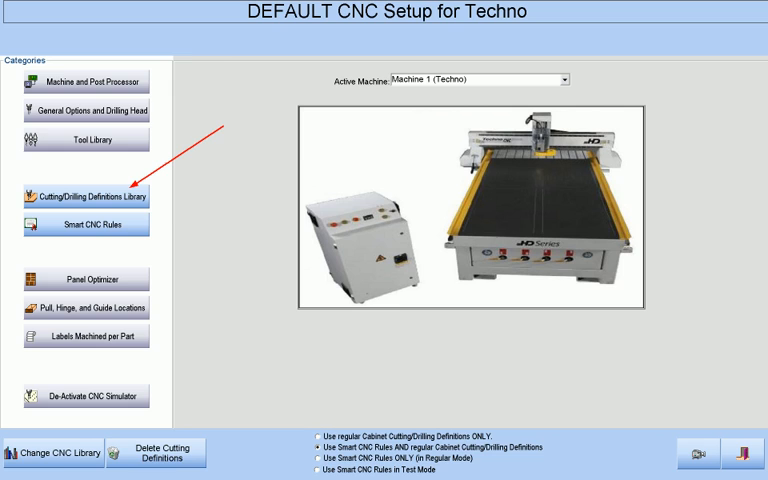
Open the Cutting/Drilling Definitions Library from the DEFAULT CNC Setup
click(85, 195)
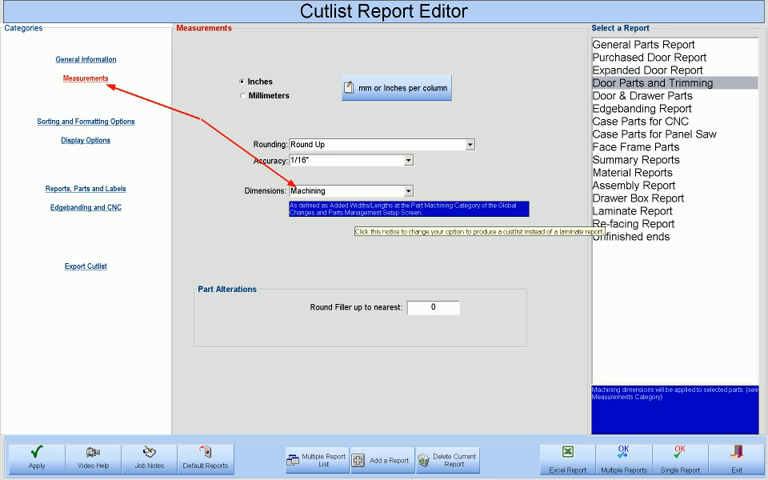
Generate the machining-dimension single report with edgebanding and CNC, then view the panels cutlist
click(84, 210)
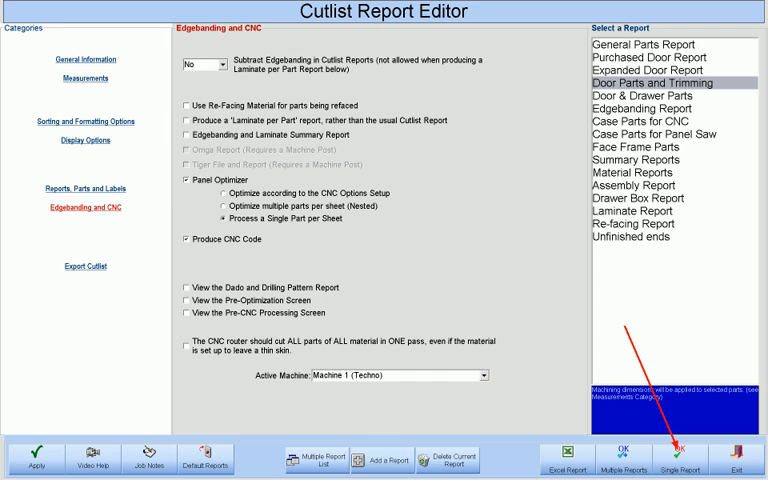
click(662, 457)
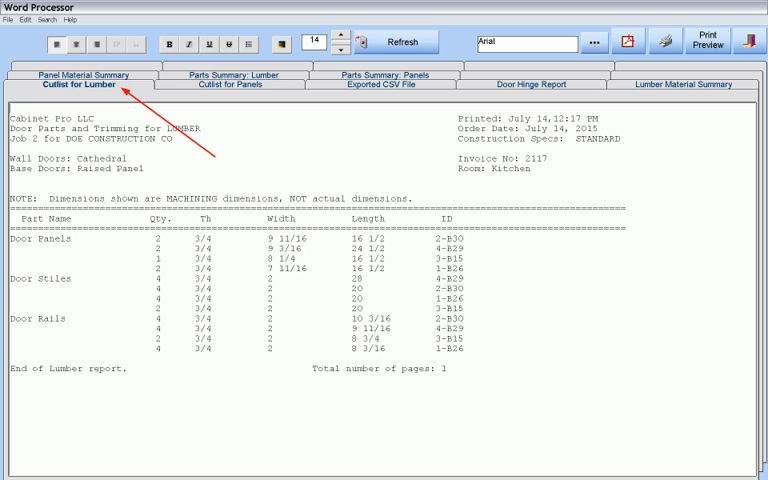
click(232, 84)
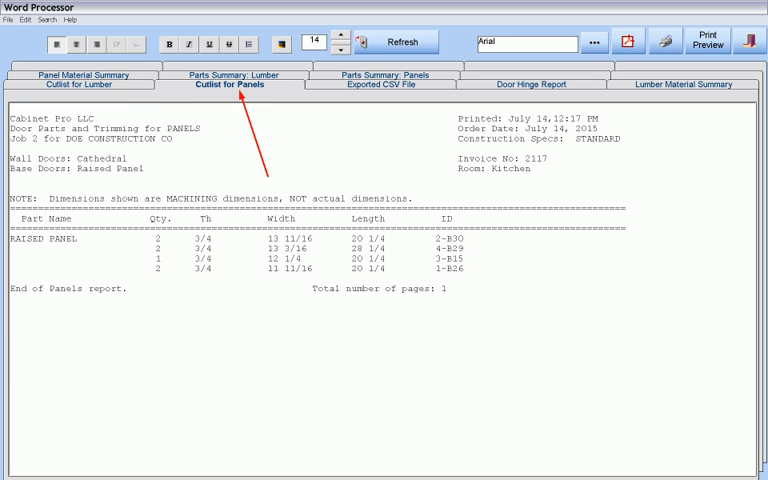